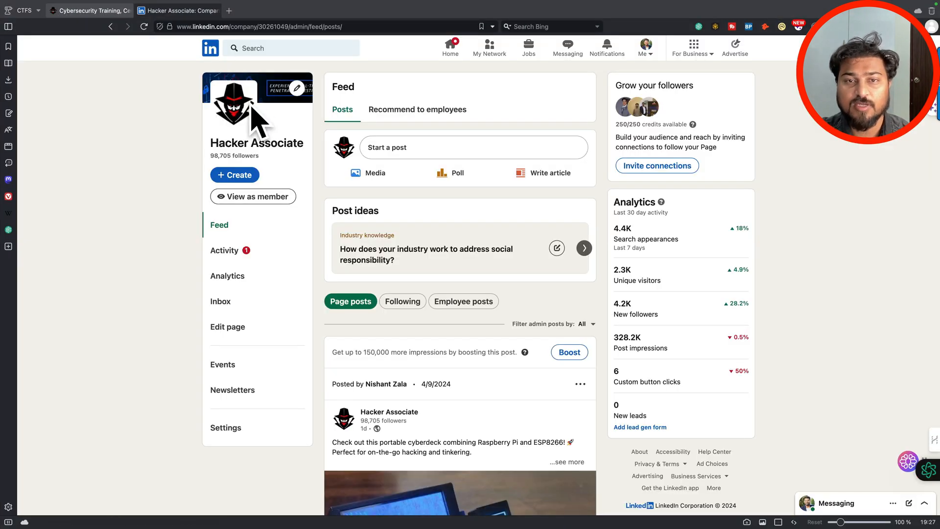
mouse_move(257, 130)
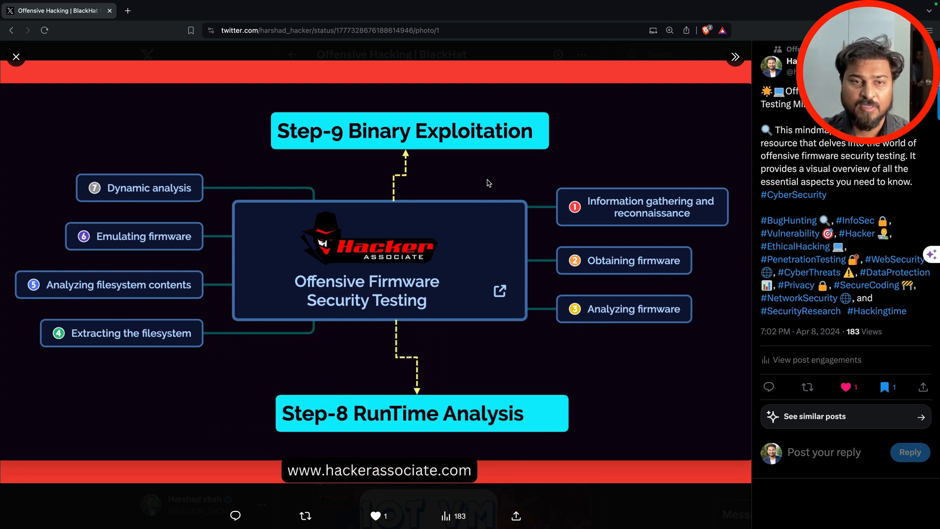
Google 'tplink firmware download' in a new tab and open the TP-Link India Download Center result
left_click(177, 10)
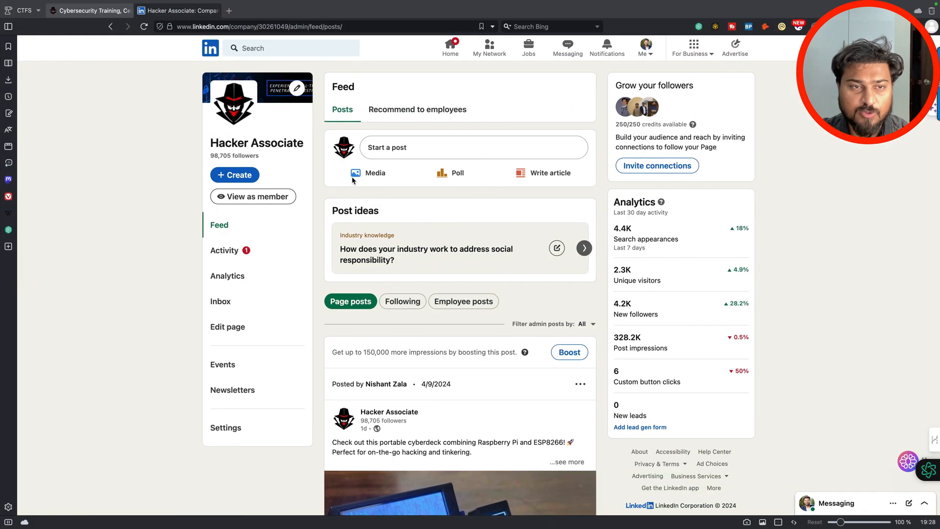
left_click(316, 11)
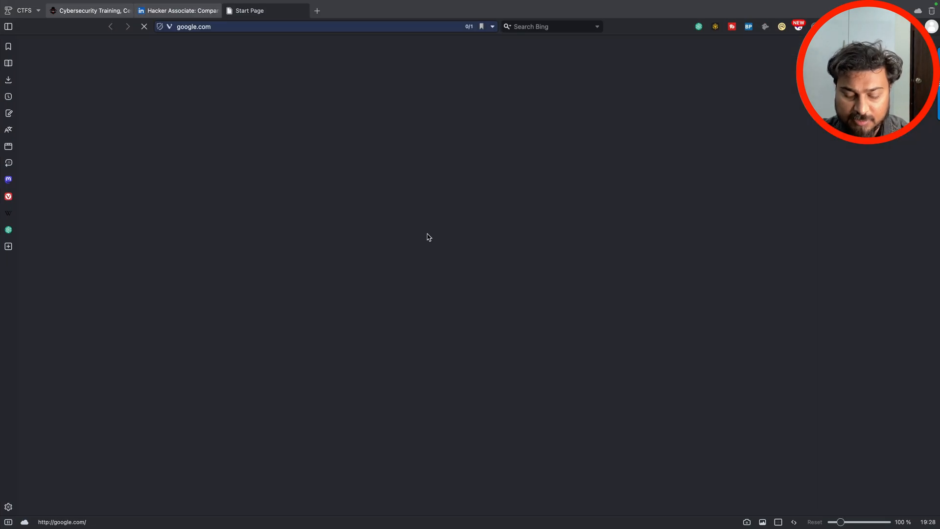
type("tplink firmwar")
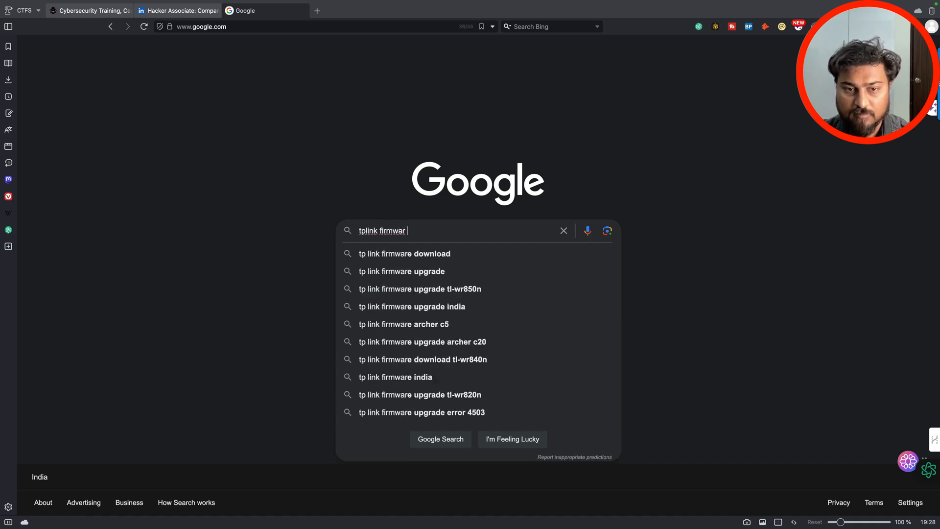
left_click(404, 253)
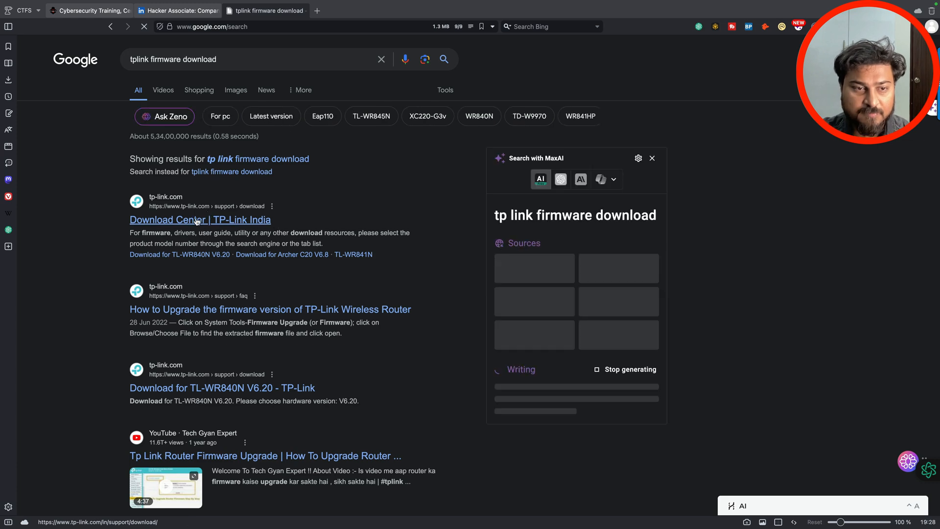
left_click(199, 220)
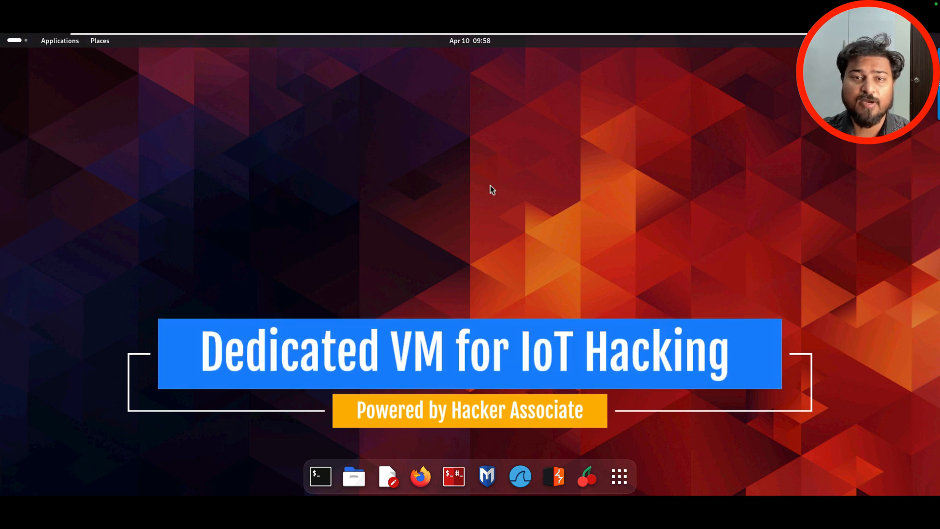
mouse_move(489, 189)
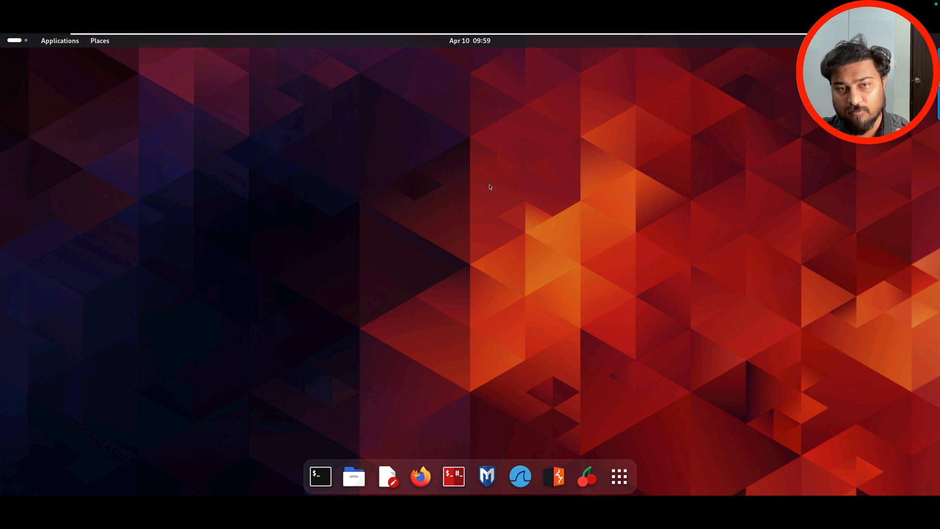
mouse_move(318, 476)
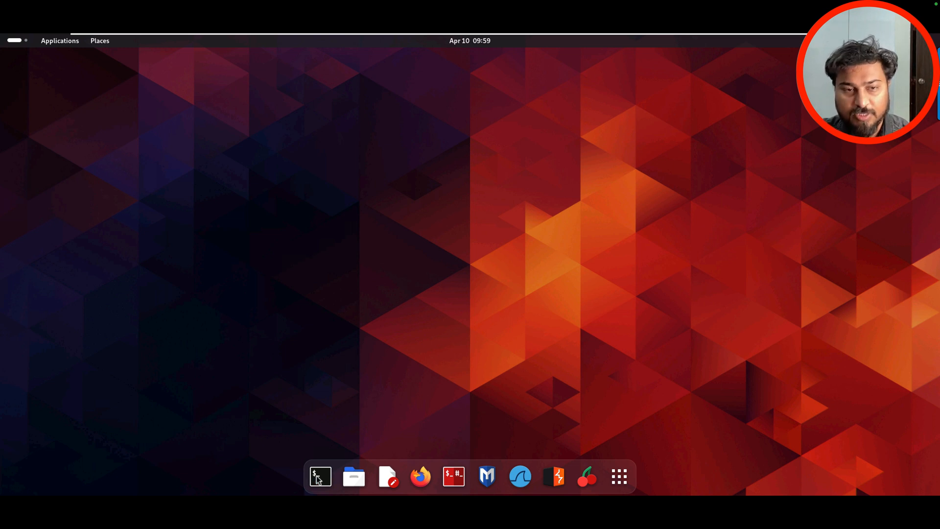
Open a maximized terminal, enter the firmware folder and list the WNAP320 firmware files
left_click(319, 477)
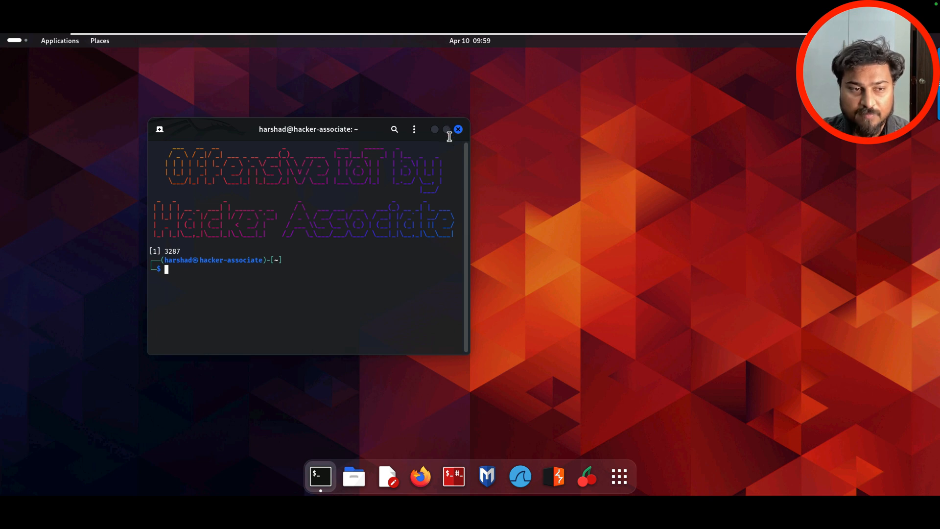
left_click(446, 129)
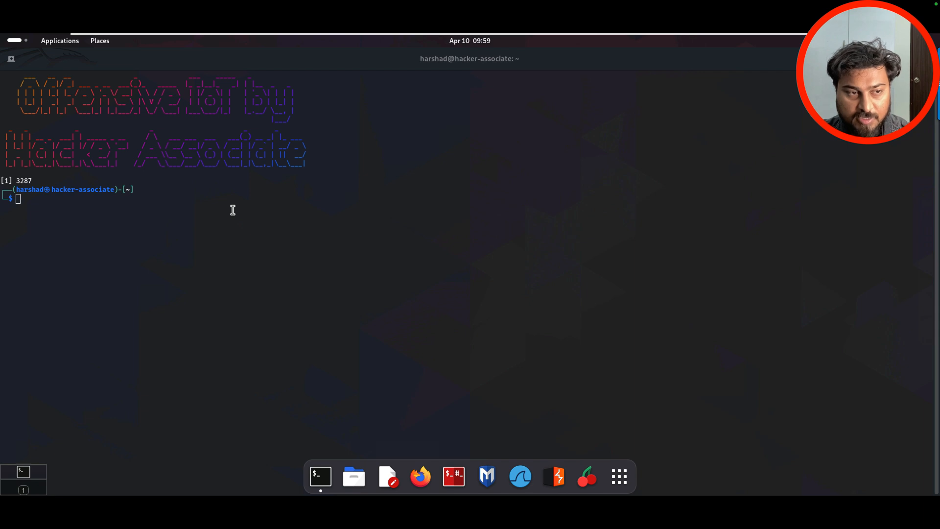
type("cd IoT_Firmware_Files")
type("cd IOT-Framework-Hacker-Associate")
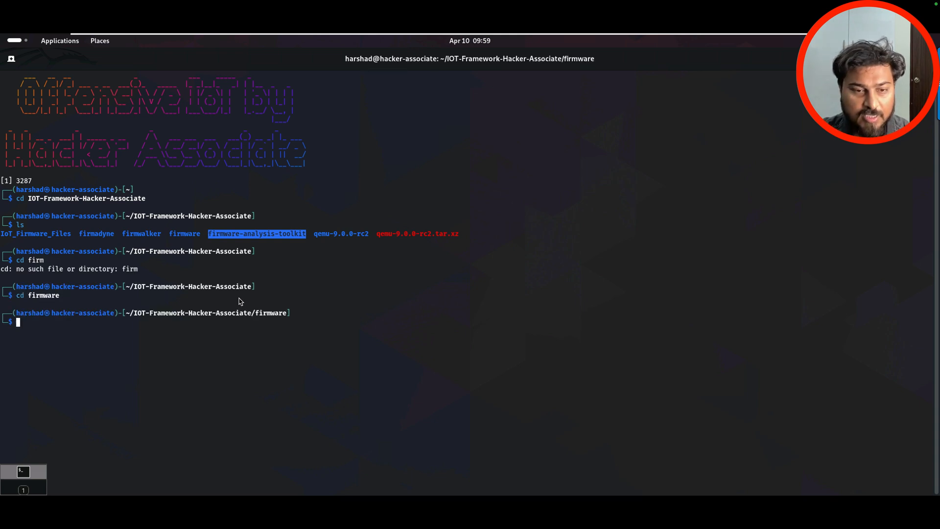
type("ls")
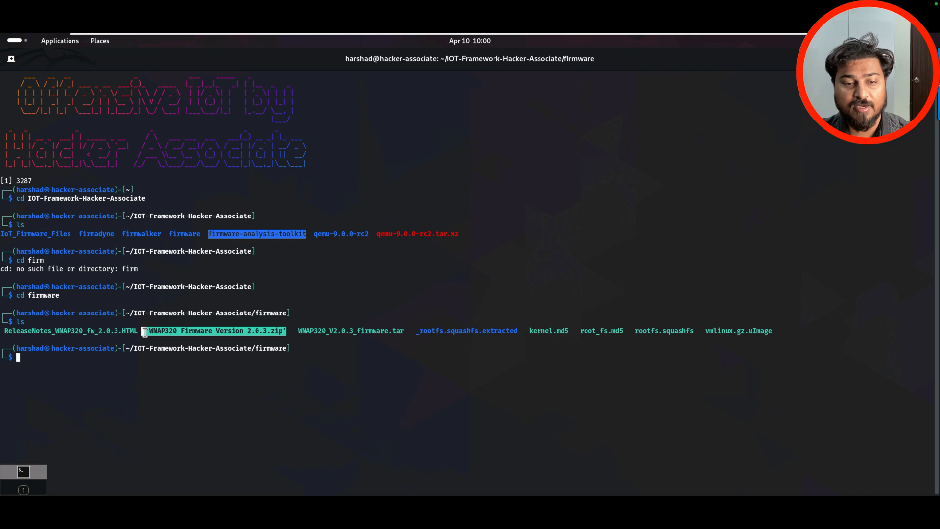
mouse_move(406, 334)
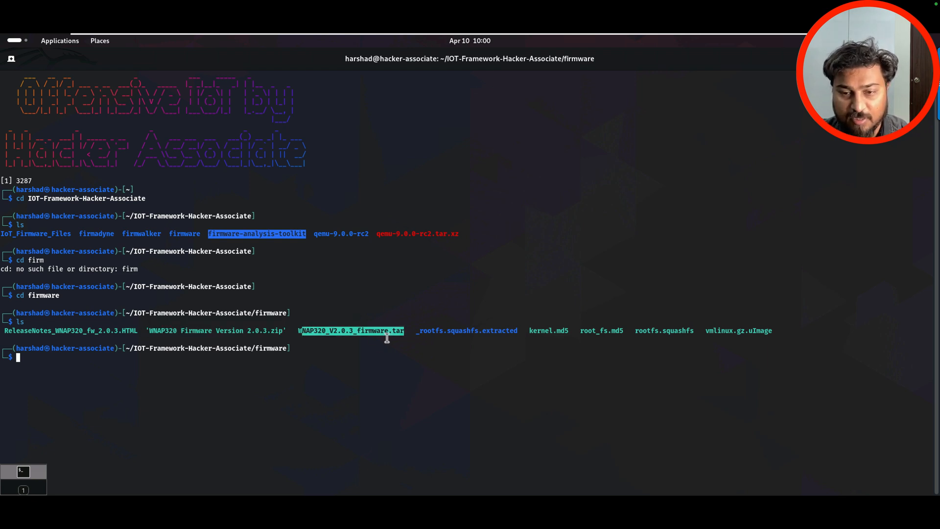
mouse_move(700, 334)
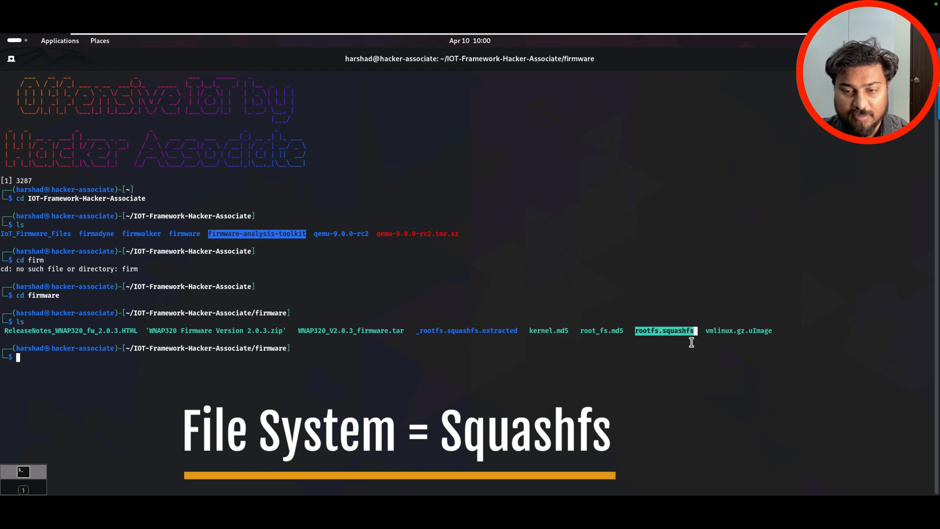
mouse_move(405, 331)
type("binwalk -E")
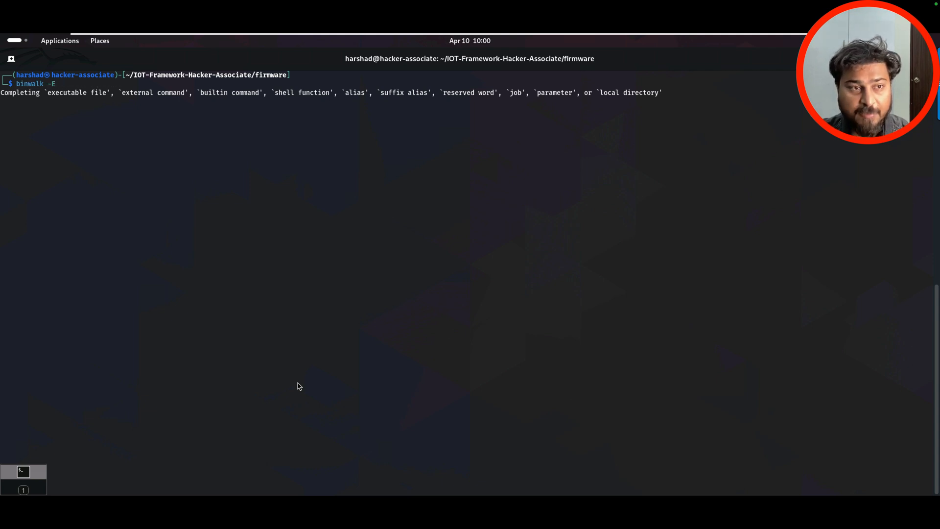
Run a binwalk entropy scan on rootfs.squashfs, then close the entropy graph
type("root")
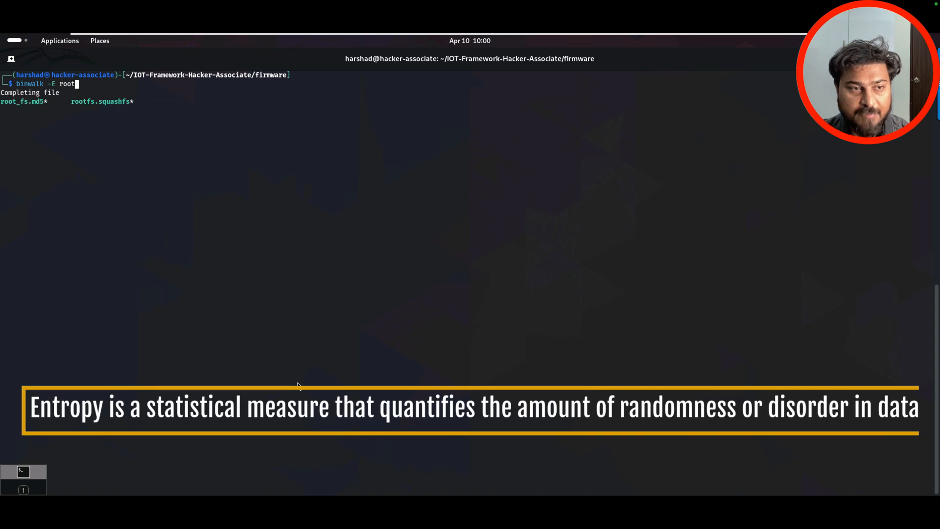
key("Tab")
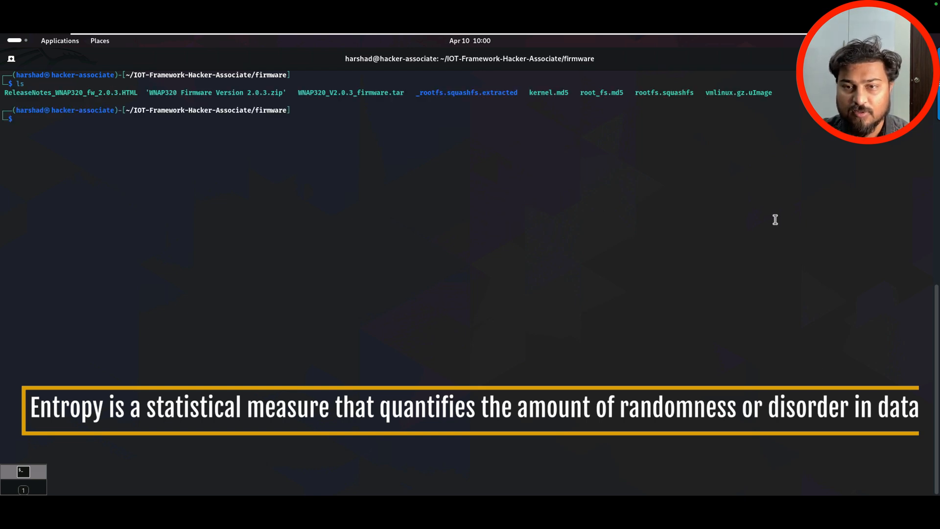
double_click(664, 92)
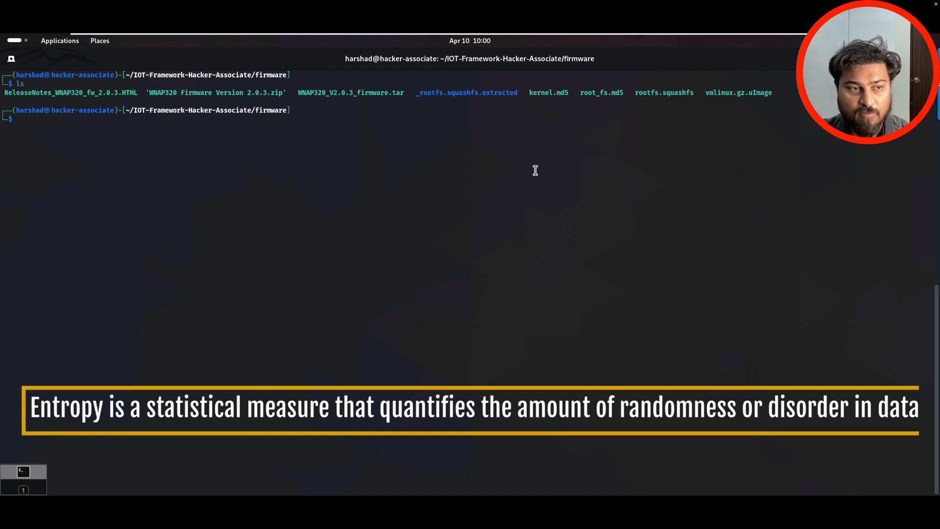
type("binwalk -Me rootfs.squashfs")
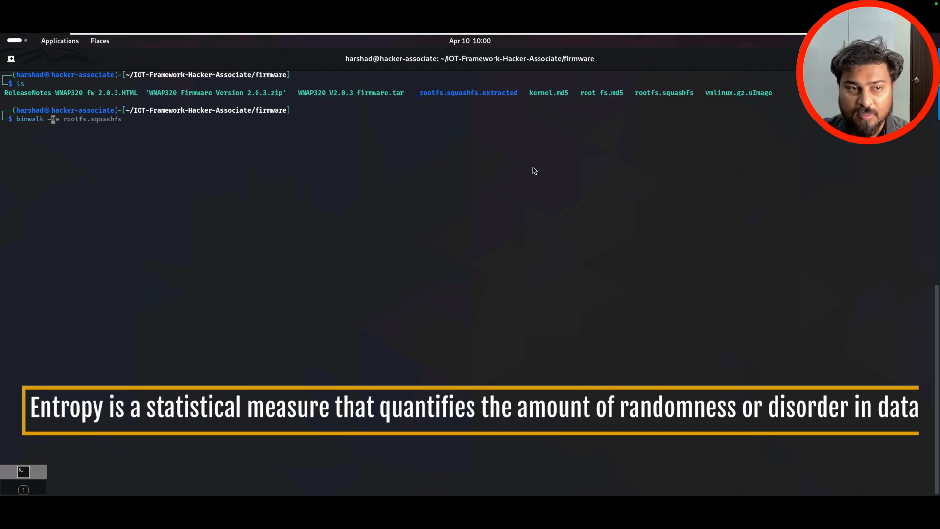
right_click(59, 119)
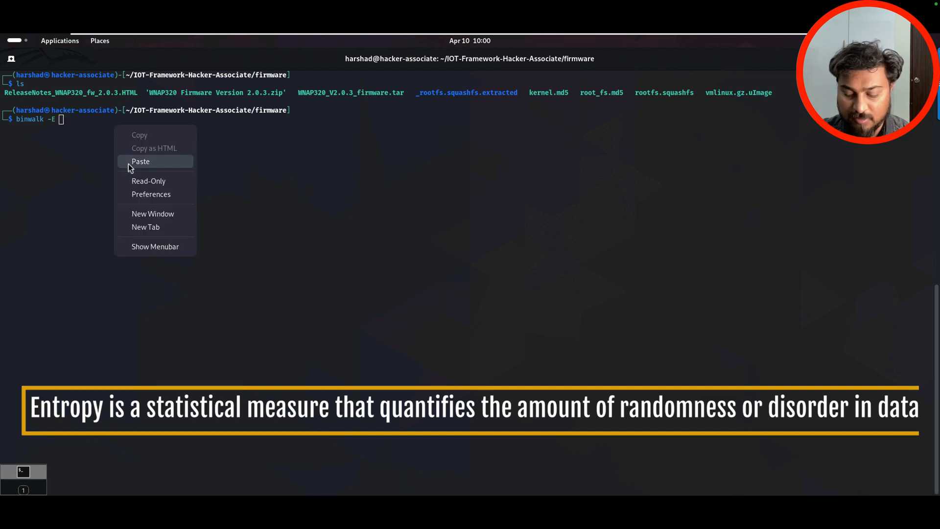
left_click(141, 161)
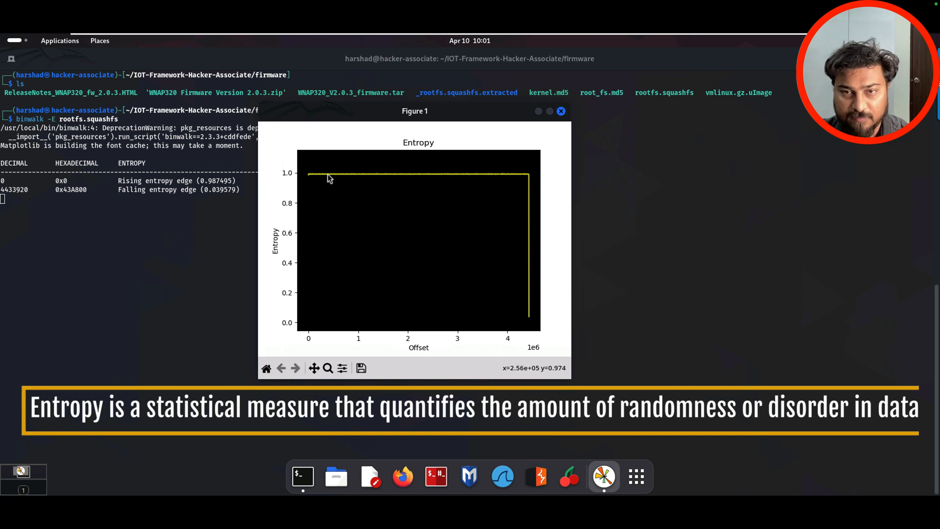
left_click(560, 111)
type("binwalk -e")
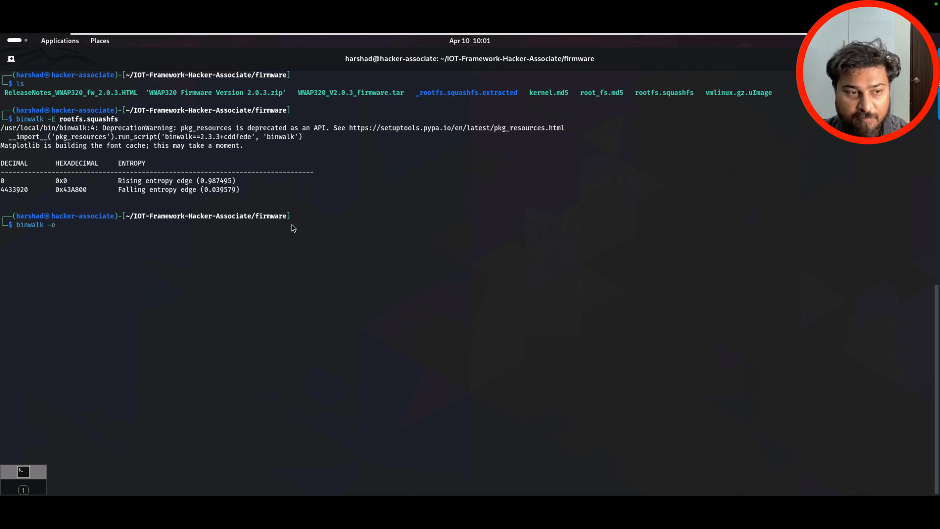
Scan rootfs.squashfs with binwalk, then cd into _rootfs.squashfs.extracted and list it
type("rootfs.squashfs")
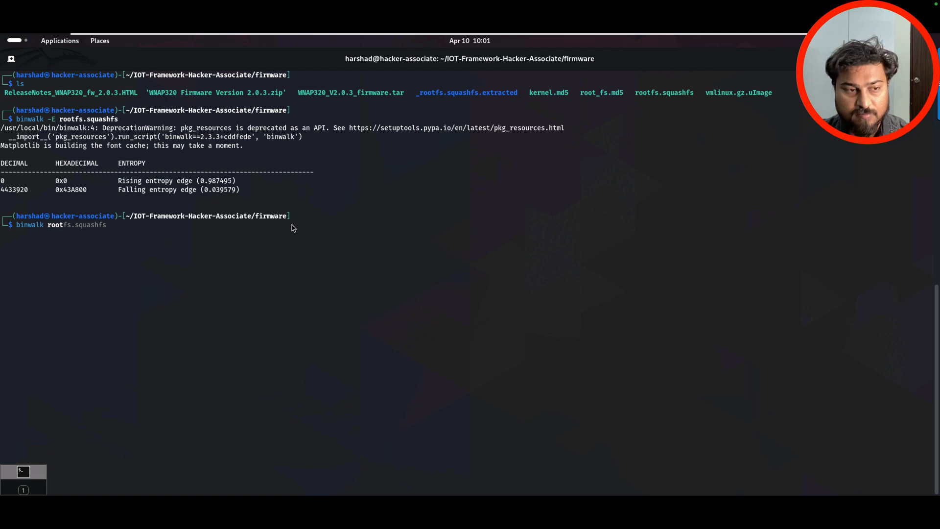
key("Tab")
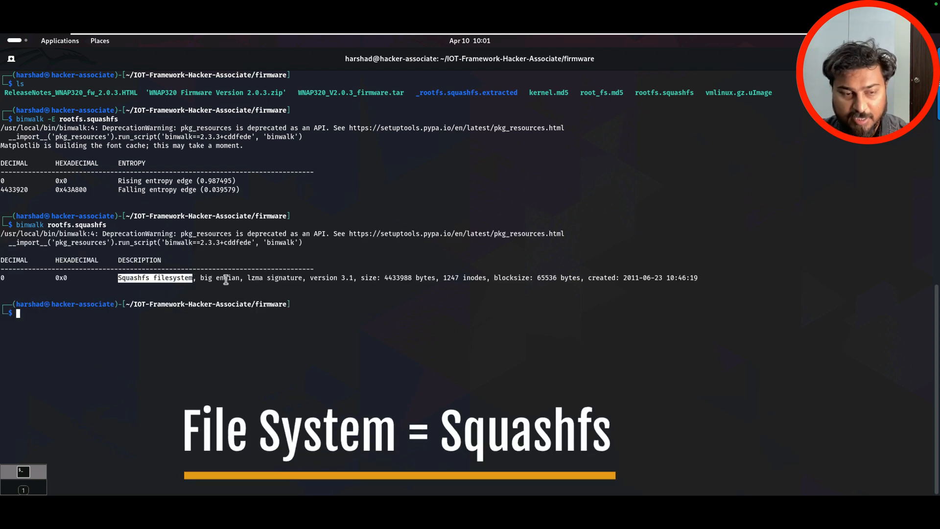
mouse_move(312, 283)
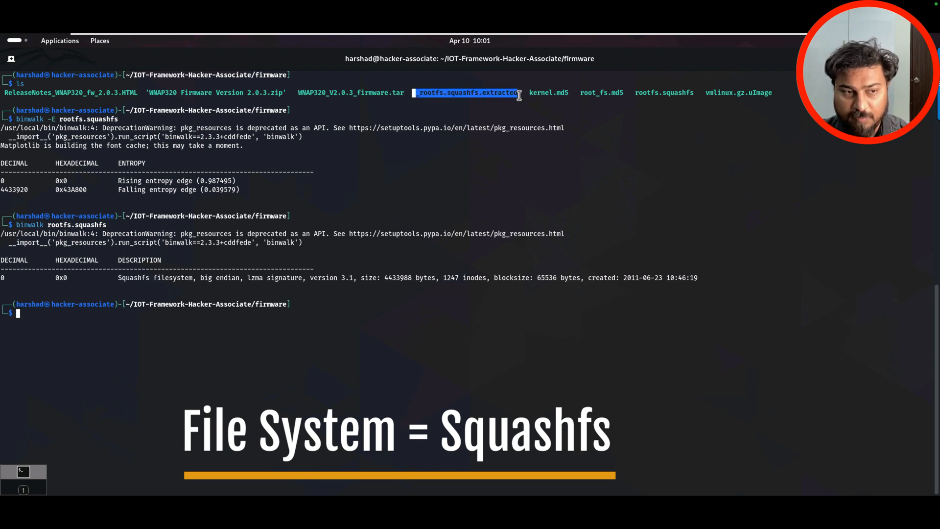
type("cd _rootfs.squashfs.extracted")
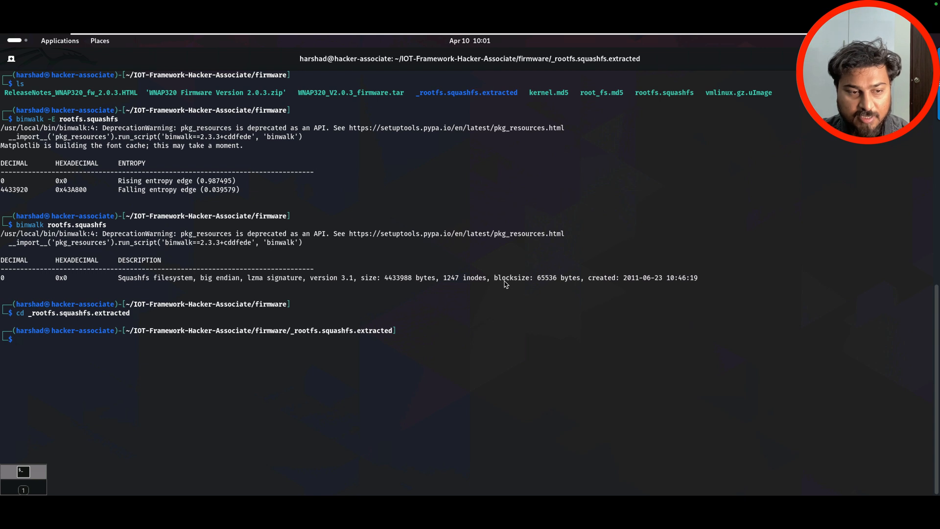
type("ls")
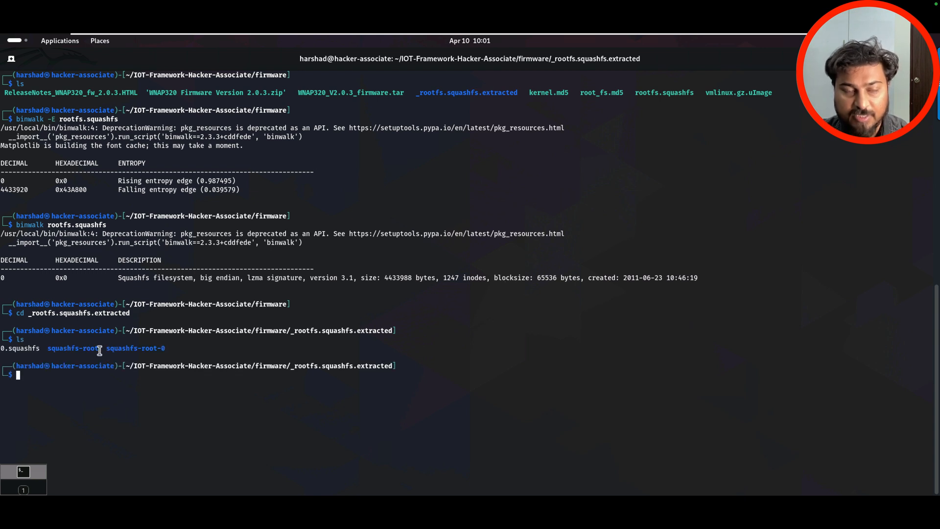
mouse_move(308, 350)
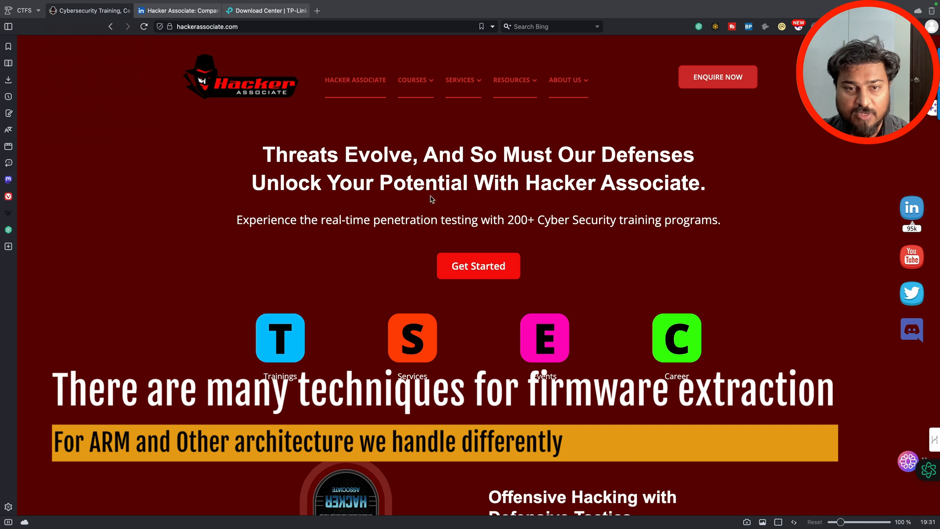
Switch to the browser tab showing hackerassociate.com
left_click(411, 79)
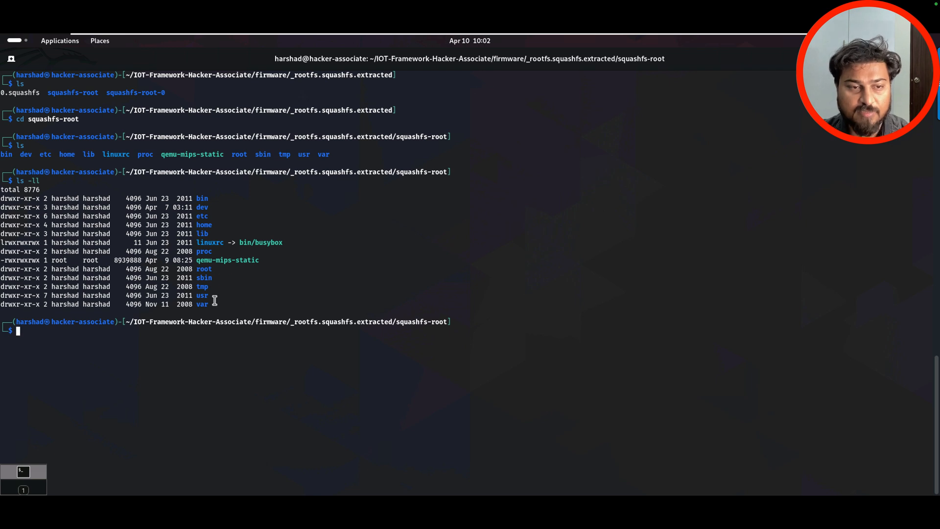
List squashfs-root in detail and try running ./bin/busybox, which fails with an exec format error
type("ls -ll")
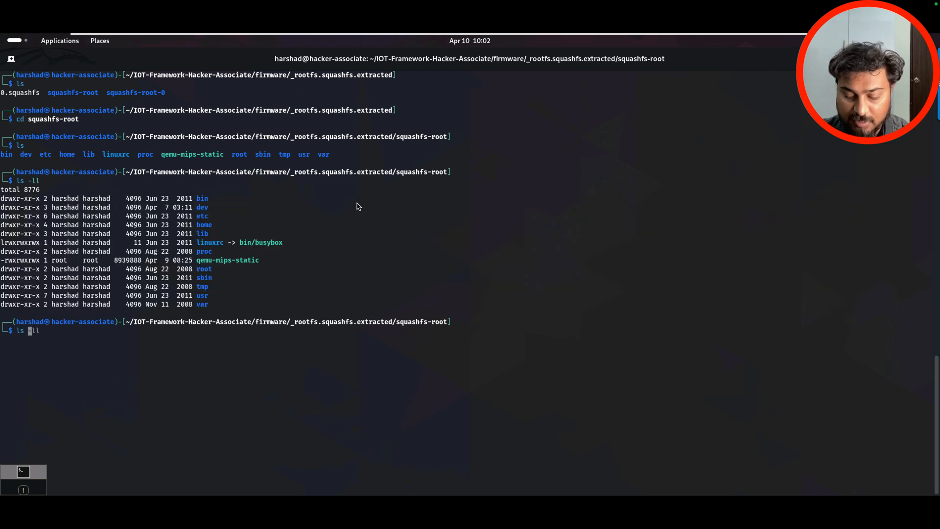
type("bin/busybox")
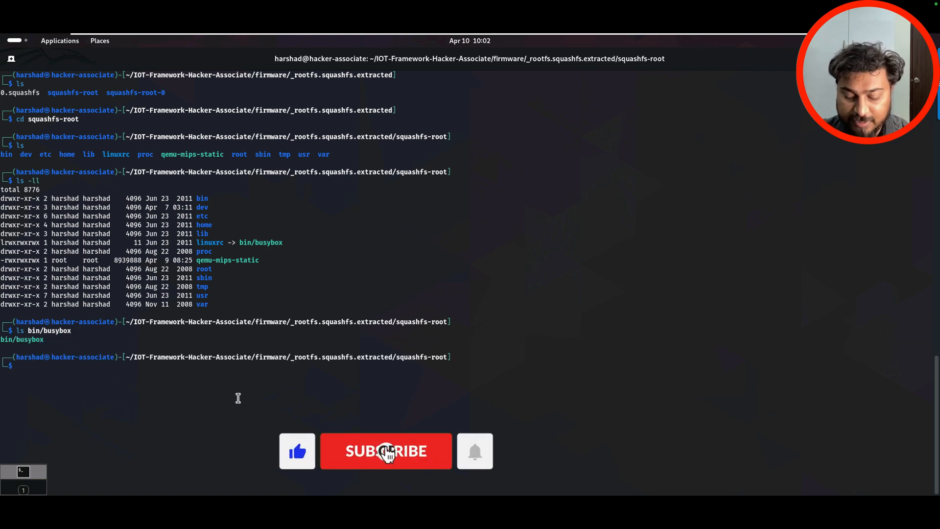
left_click(386, 451)
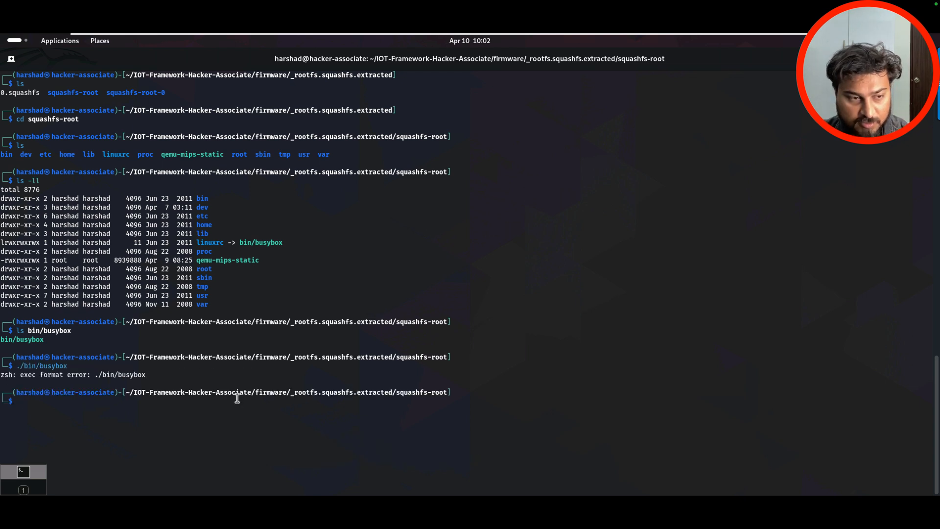
type("./bin/busybox")
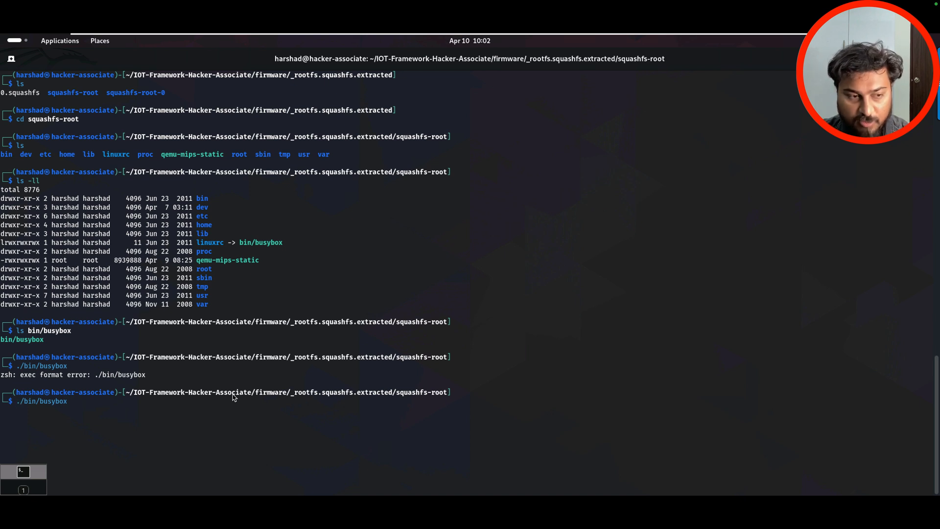
type("sudo cgm/bin/busybox")
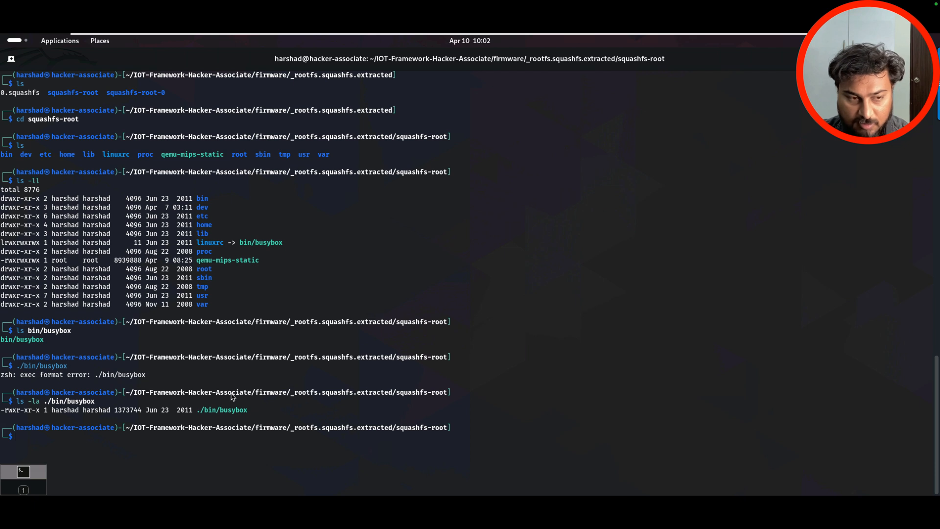
List ./bin/busybox and ./bin with ls -la, showing tools symlinked to busybox
type("ls -la ./bin/busybox")
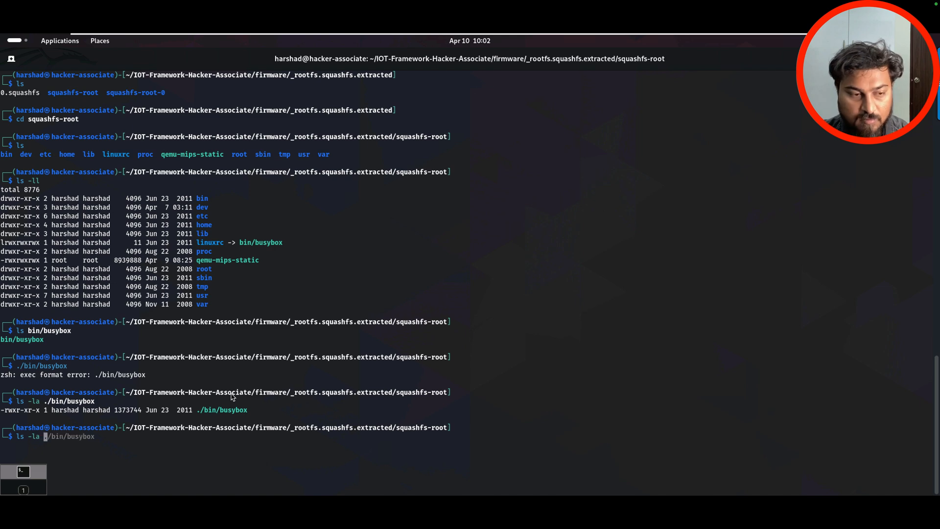
key("Return")
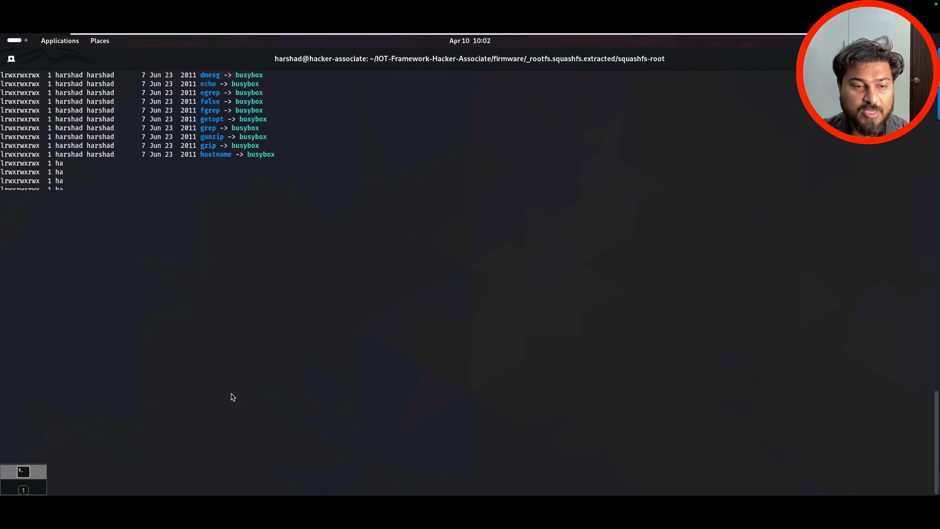
scroll("down", 3)
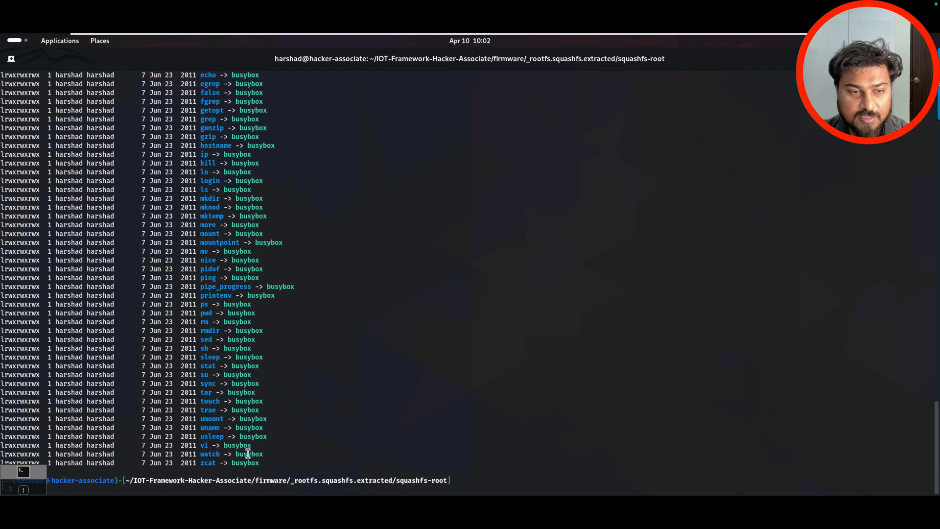
mouse_move(263, 189)
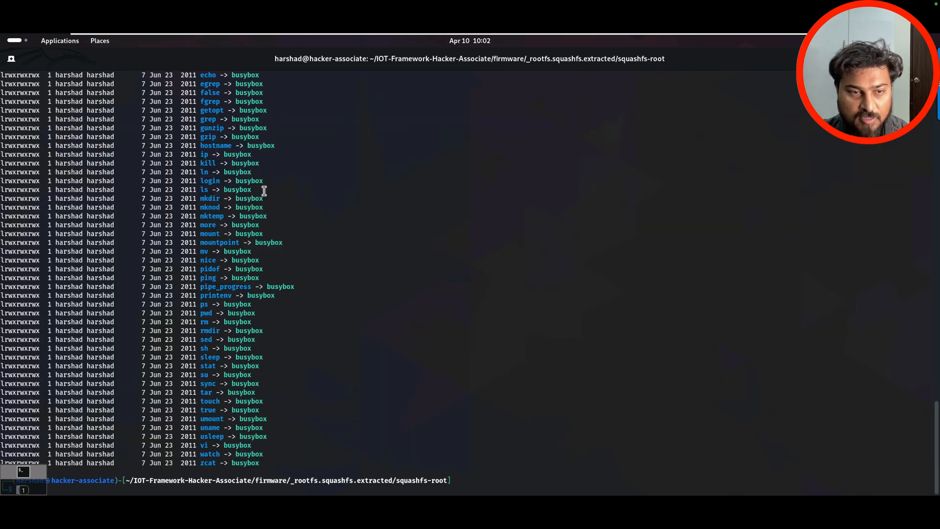
type("ls -la ./bin")
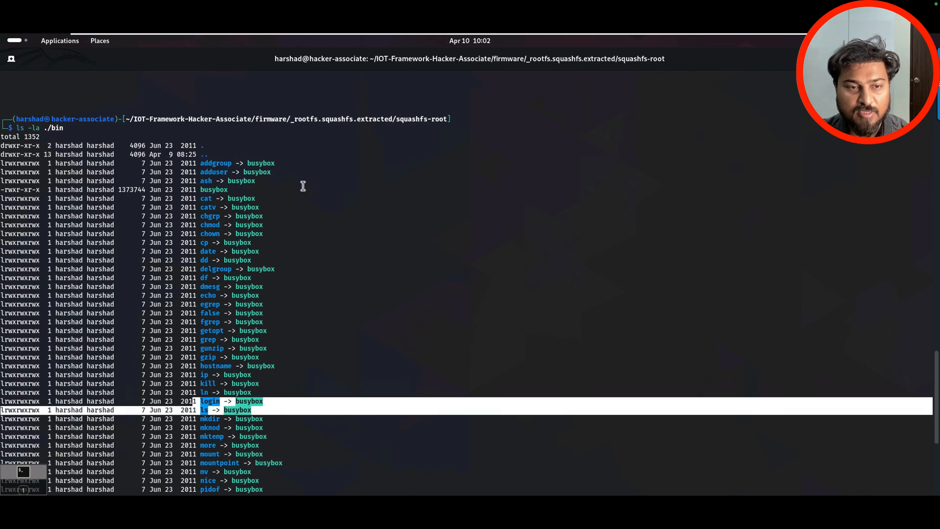
mouse_move(258, 239)
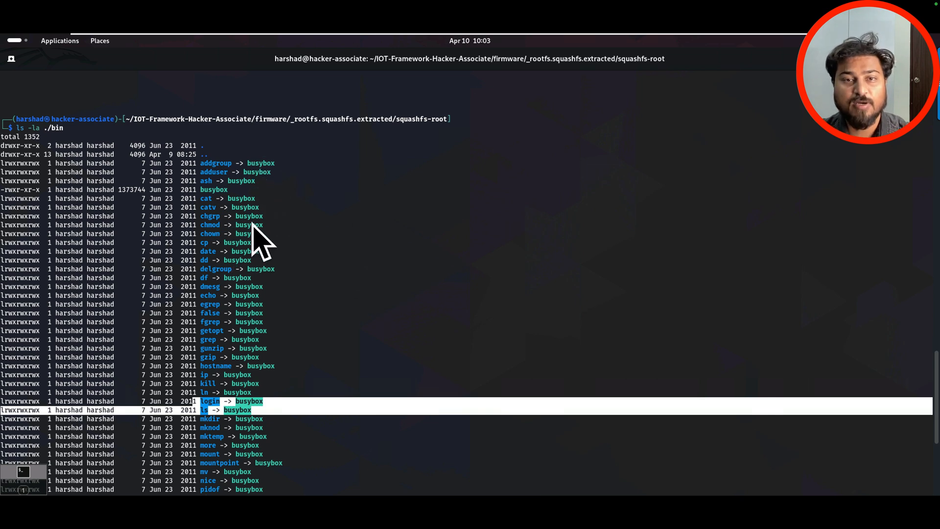
mouse_move(259, 242)
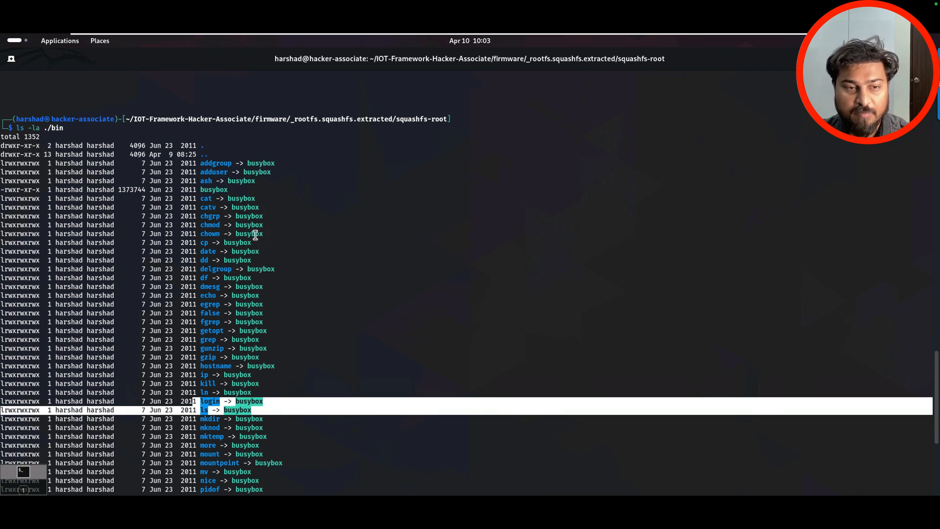
scroll("down", 3)
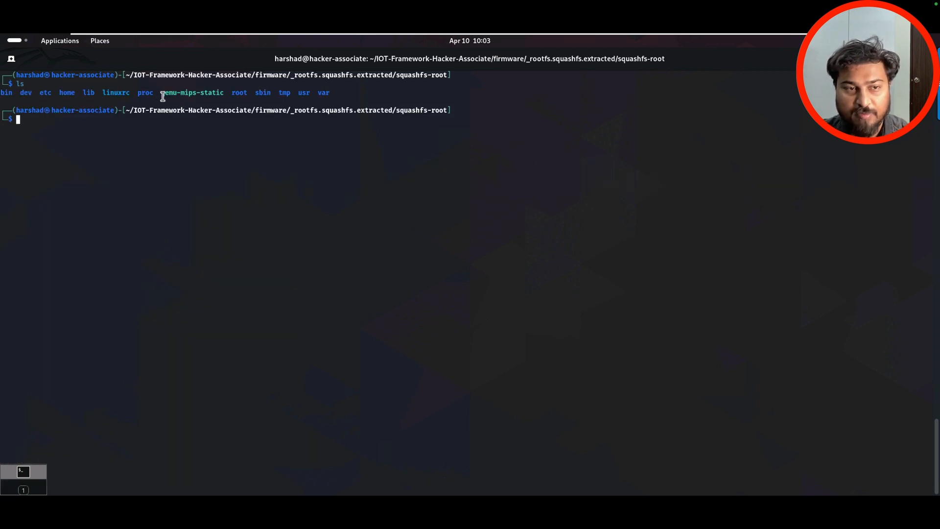
mouse_move(304, 182)
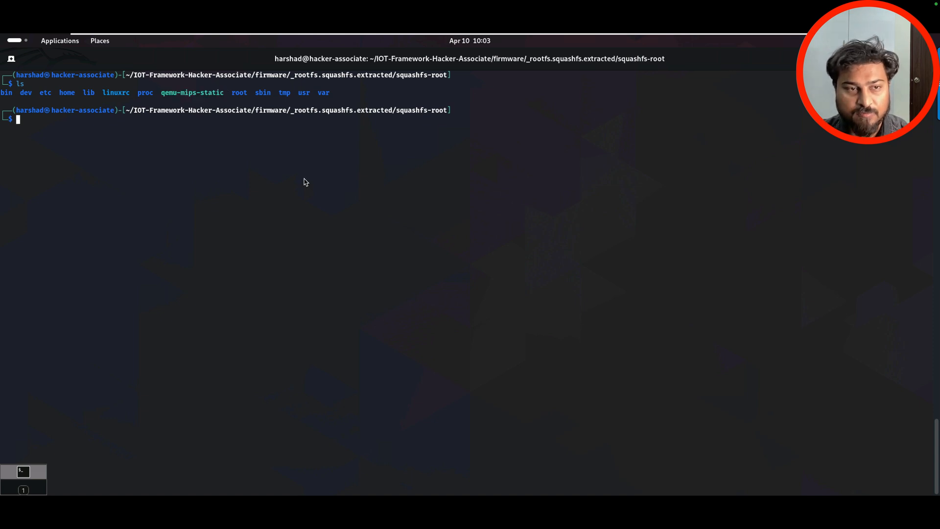
Select qemu-mips-static and check ./bin/busybox with file: a 32-bit MSB MIPS executable
type("sudo poweroff")
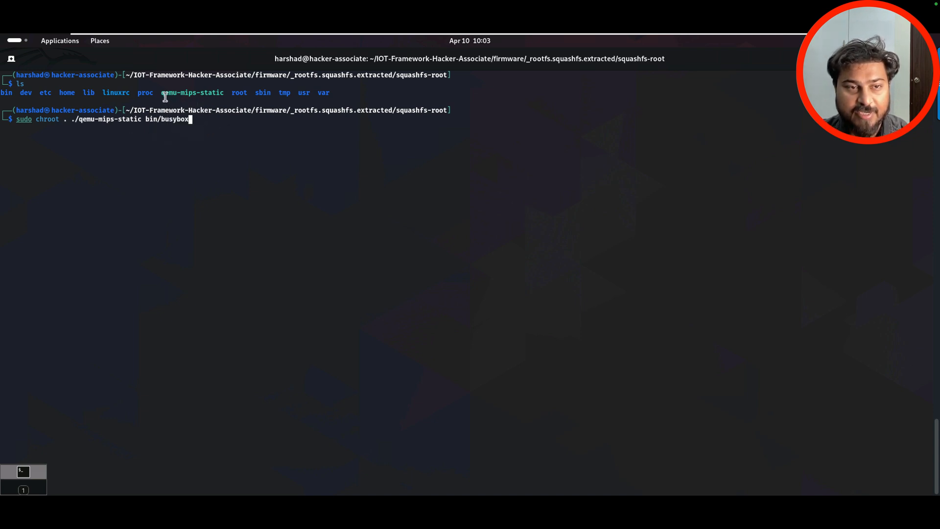
double_click(192, 93)
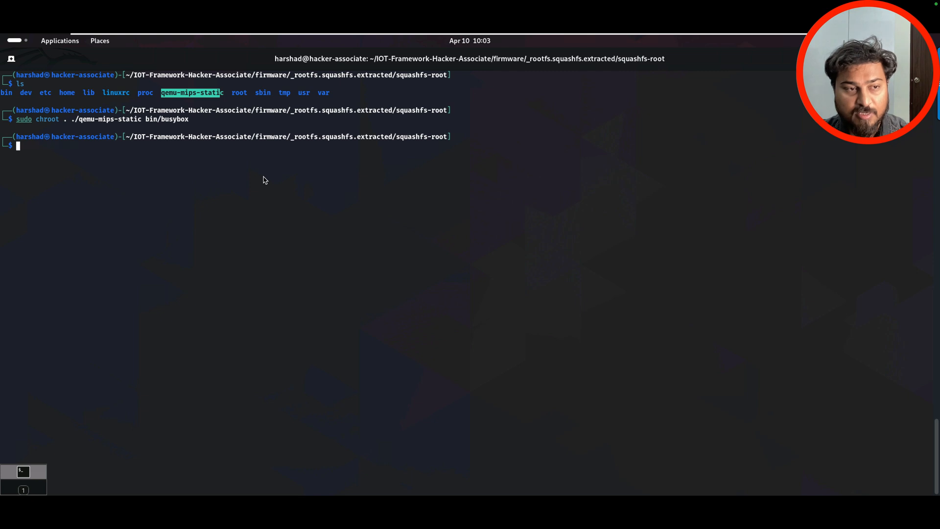
type("file /")
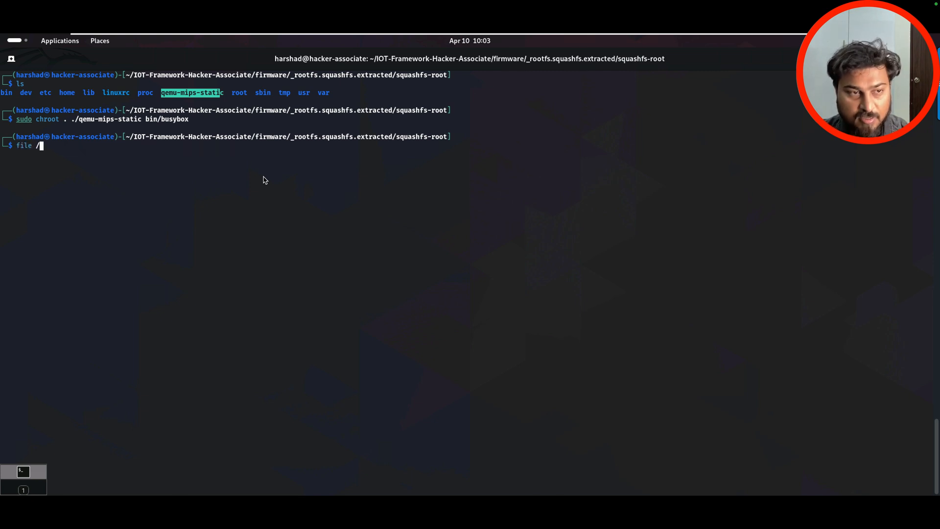
type("./bin/busybox")
type("sudo chro")
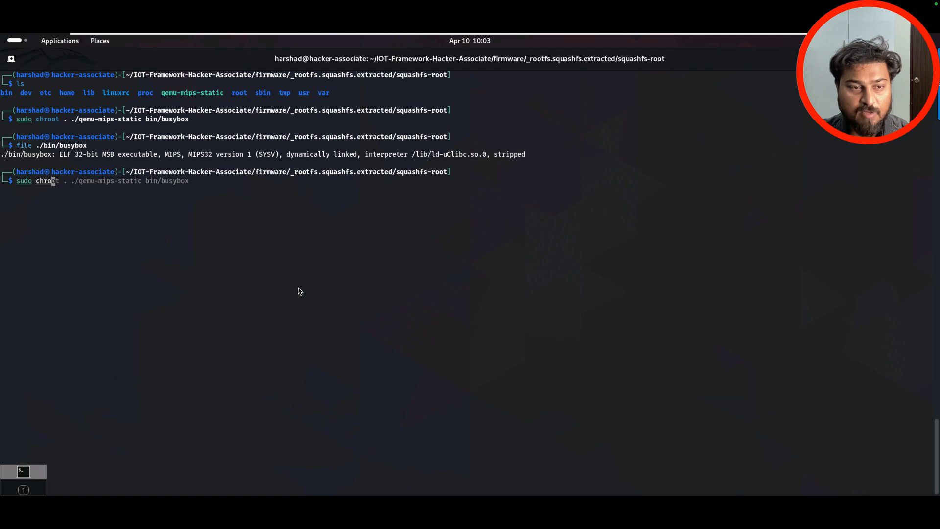
Run chrooted busybox under qemu-mips-static, then rerun it with uname and date
key("Return")
type("sudo chroot . ./qemu-mips-static bin/busybox")
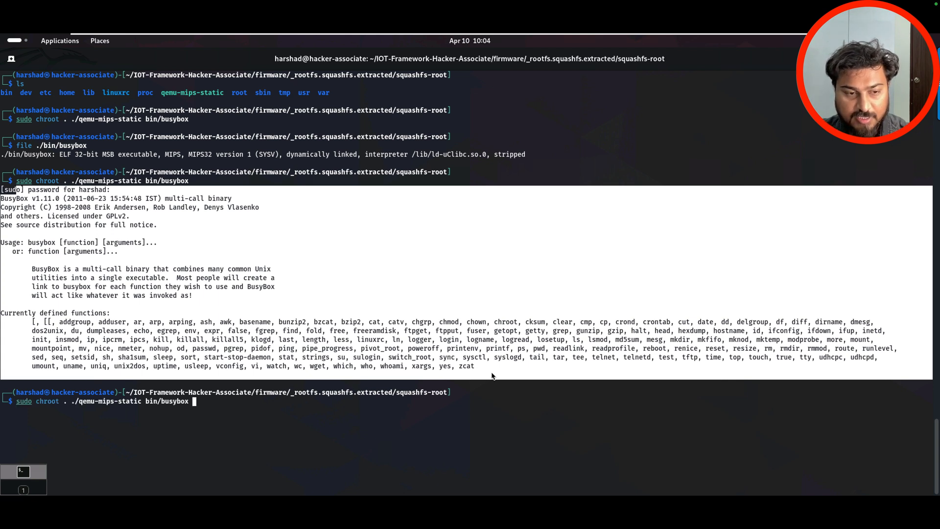
type("uname")
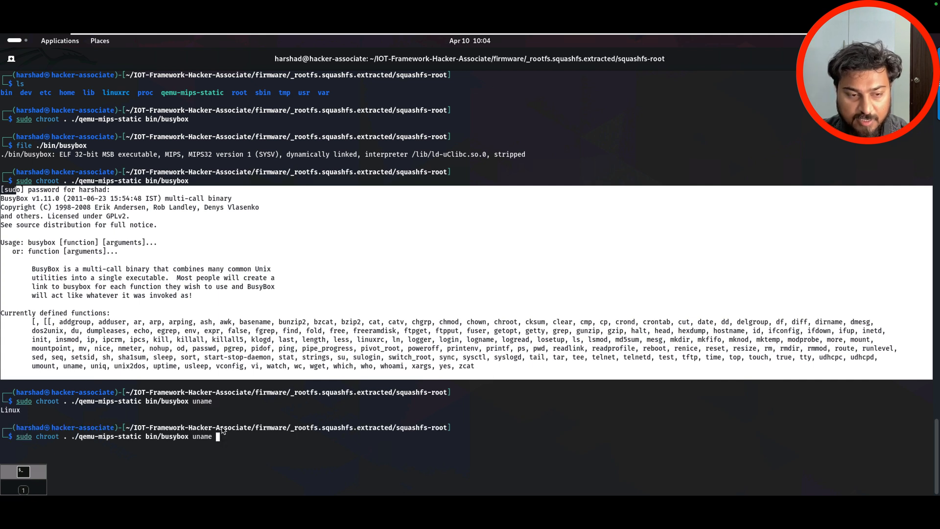
type("date")
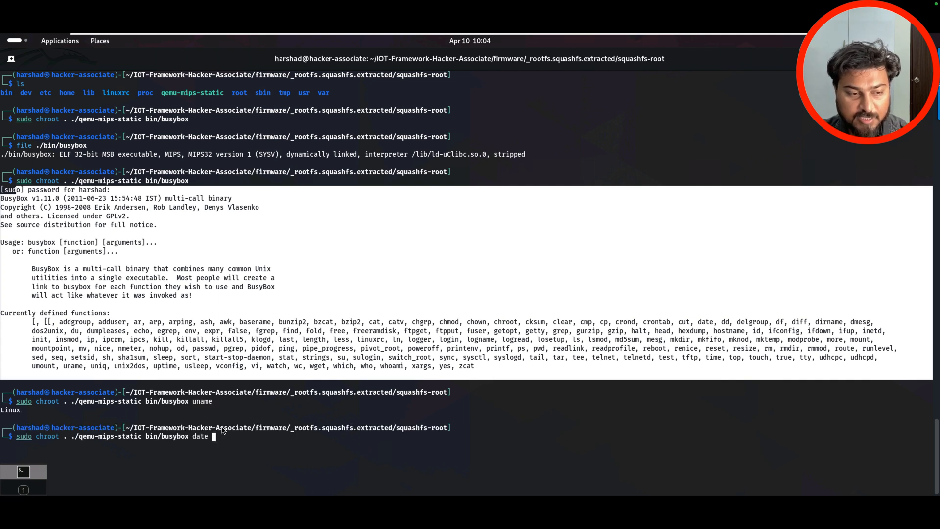